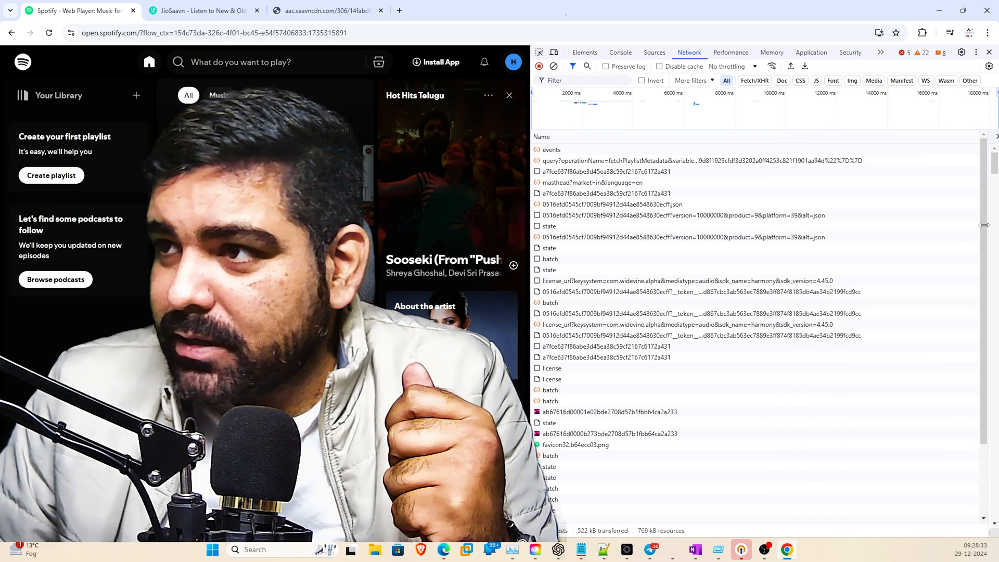
Dismiss the DevTools panel so the Spotify player with 'Sooseki' fills the window
{"action": "left_click", "coordinate": [988, 52]}
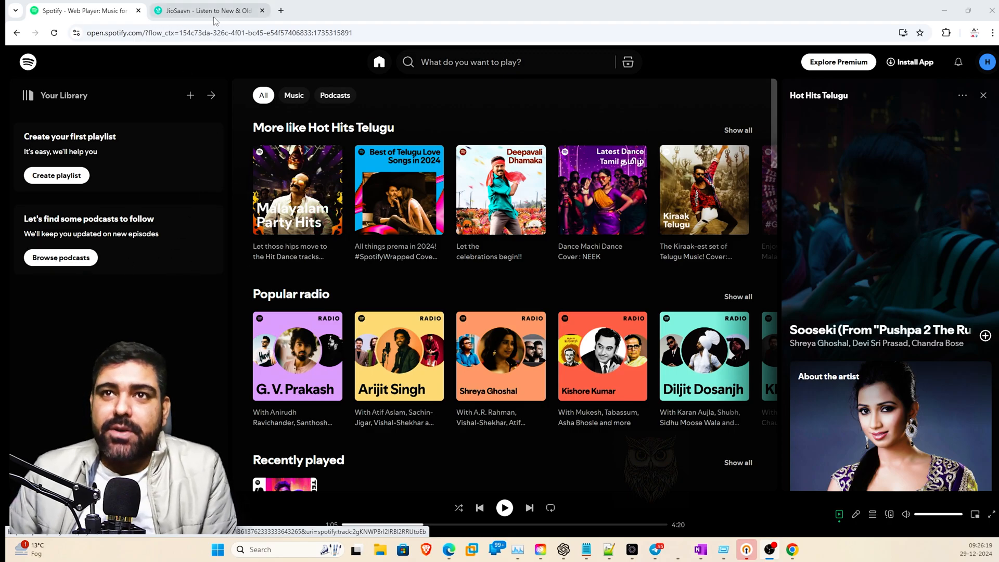
{"action": "mouse_move", "coordinate": [118, 94]}
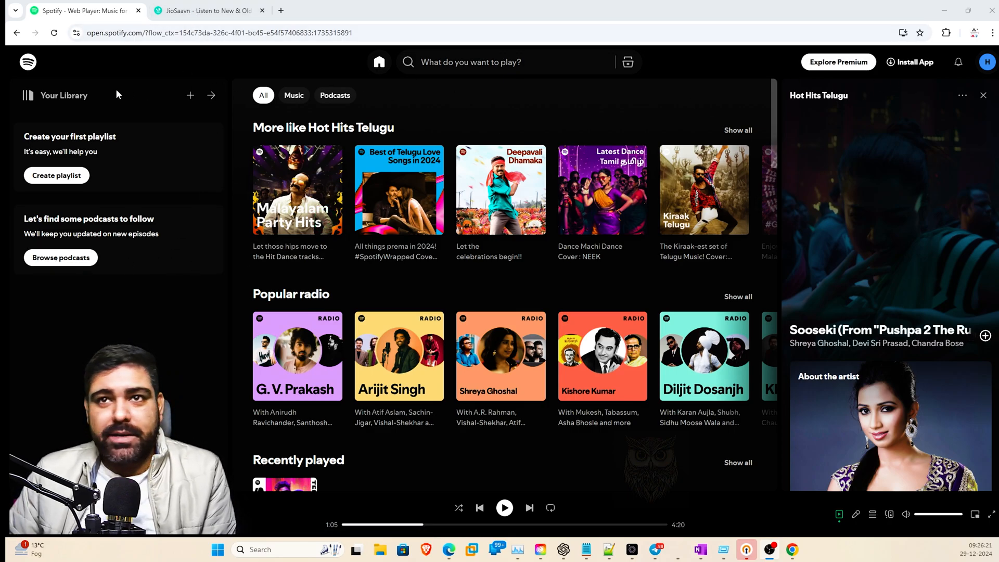
{"action": "left_click", "coordinate": [204, 11]}
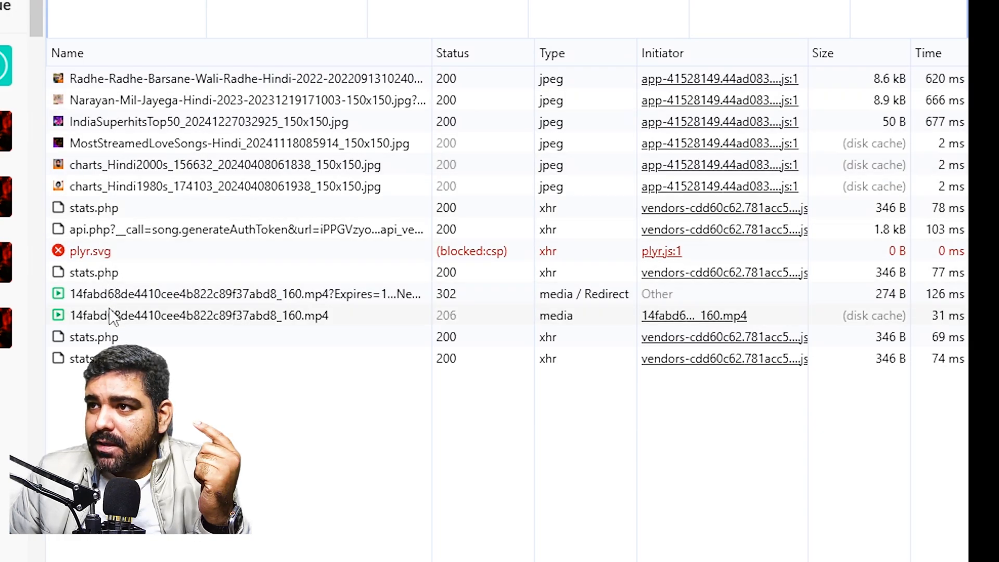
{"action": "mouse_move", "coordinate": [245, 330]}
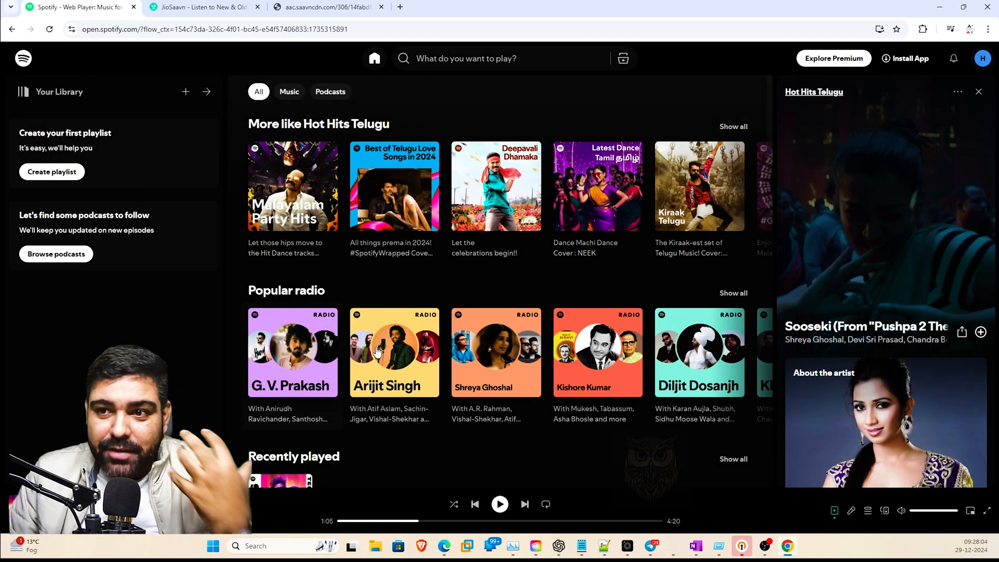
{"action": "mouse_move", "coordinate": [381, 359]}
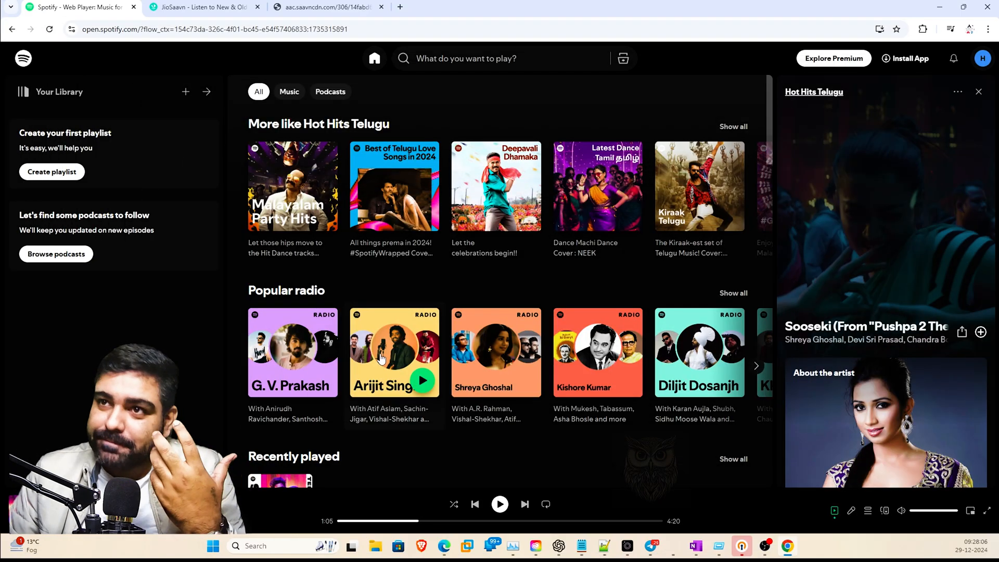
Capture the song's network requests via F12, then load the audio-ak request in its own tab
{"action": "key", "text": "F12"}
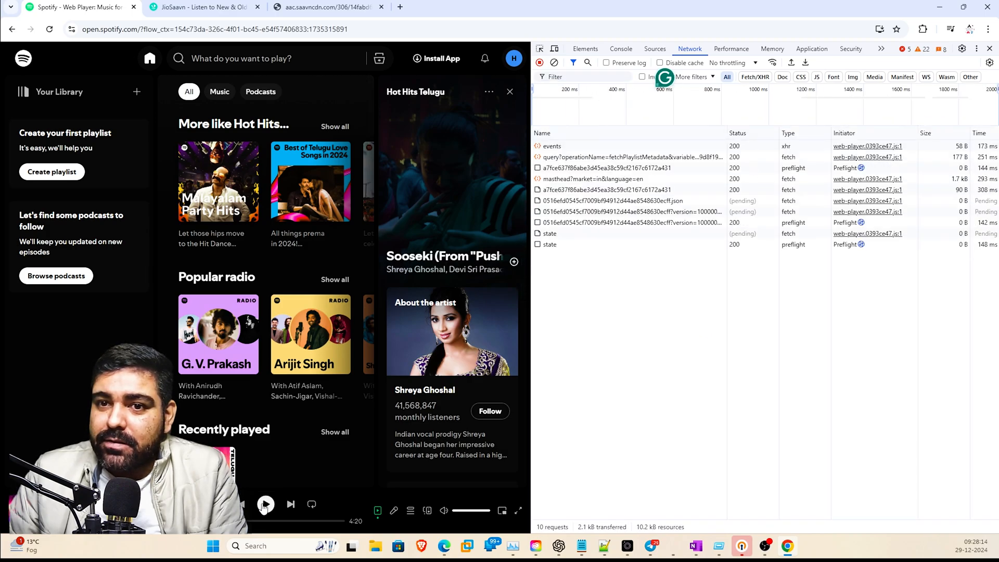
{"action": "left_click", "coordinate": [266, 503]}
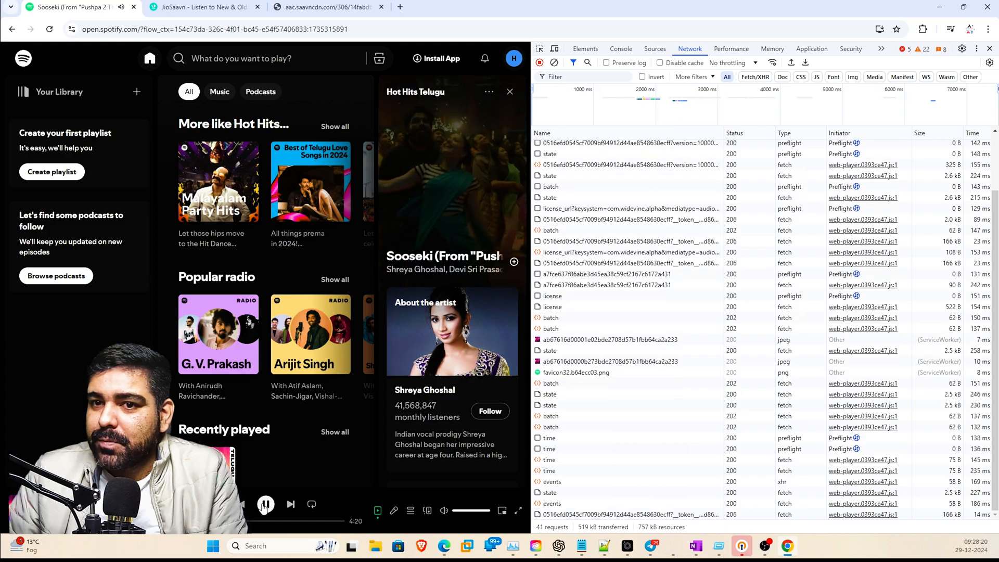
{"action": "left_click", "coordinate": [265, 504]}
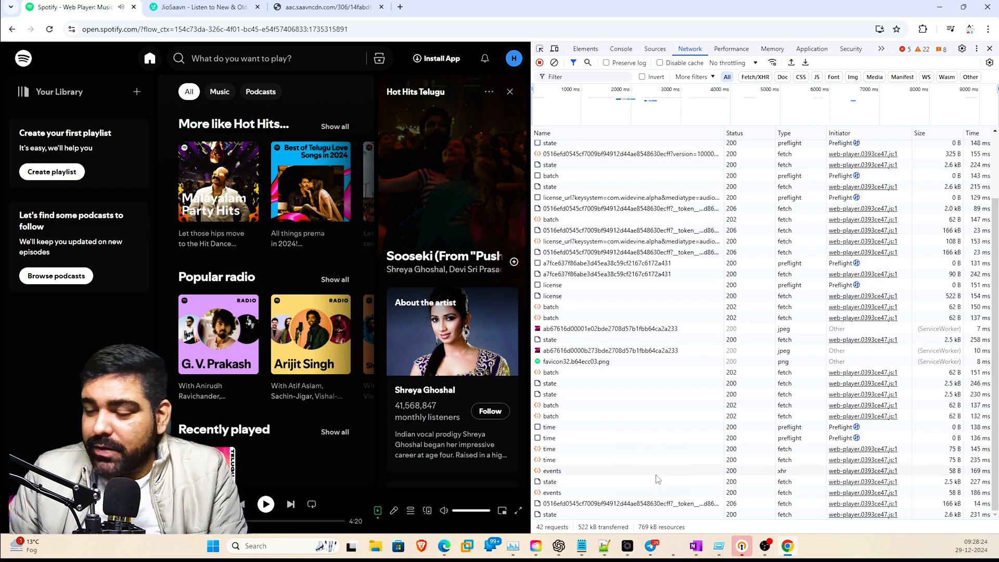
{"action": "left_click", "coordinate": [551, 492]}
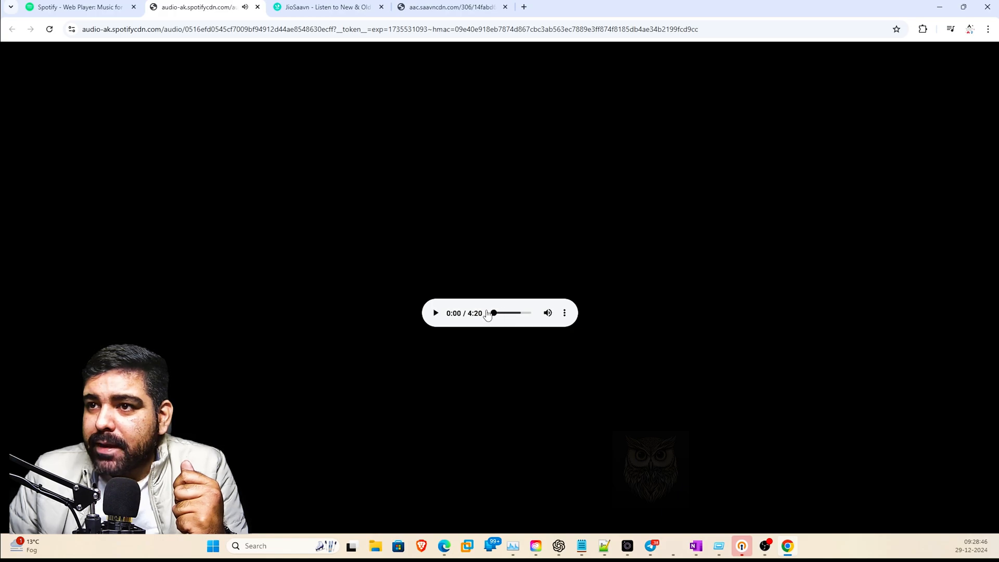
Play the standalone Spotify stream until it halts around 0:09 of the 4:20 track
{"action": "left_click", "coordinate": [435, 313]}
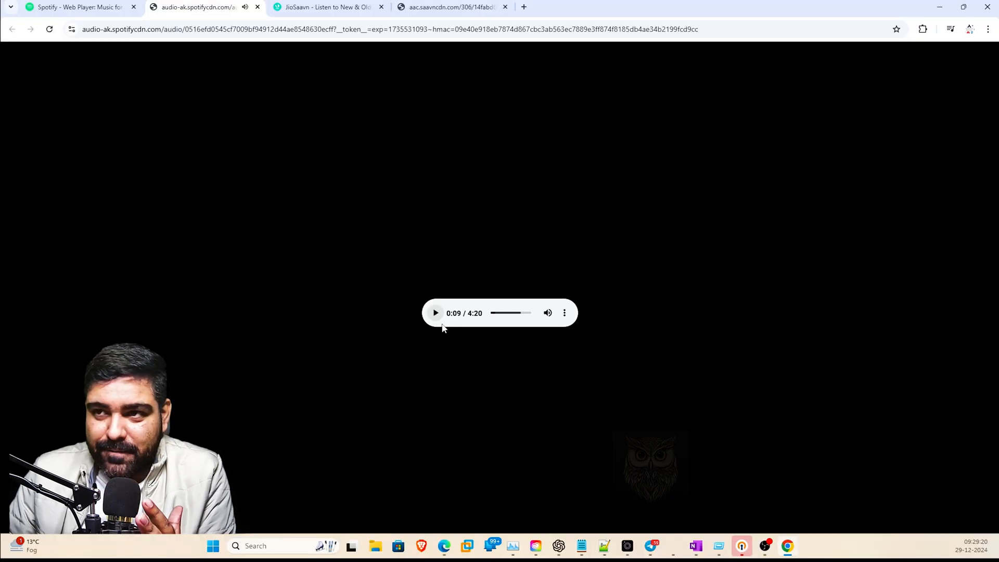
{"action": "mouse_move", "coordinate": [445, 348]}
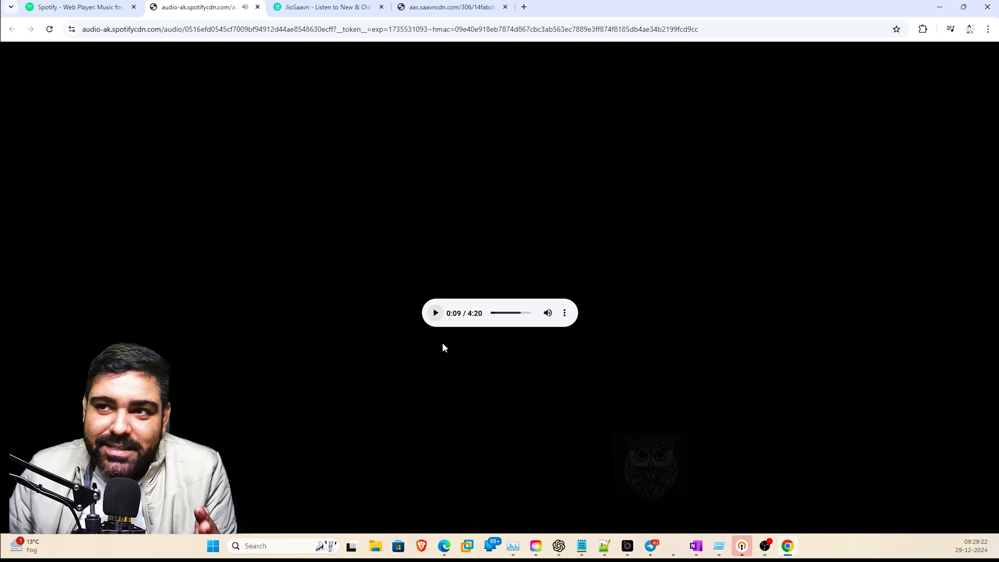